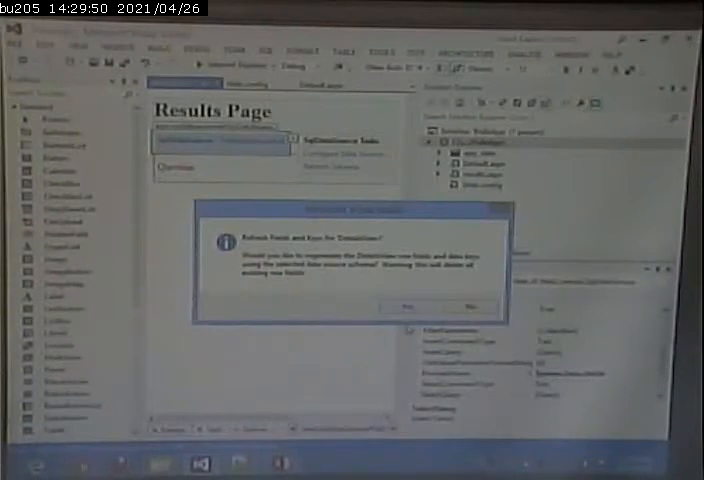
# Confirm regenerating the GridView's fields and keys from its data source.
pyautogui.click(420, 308)
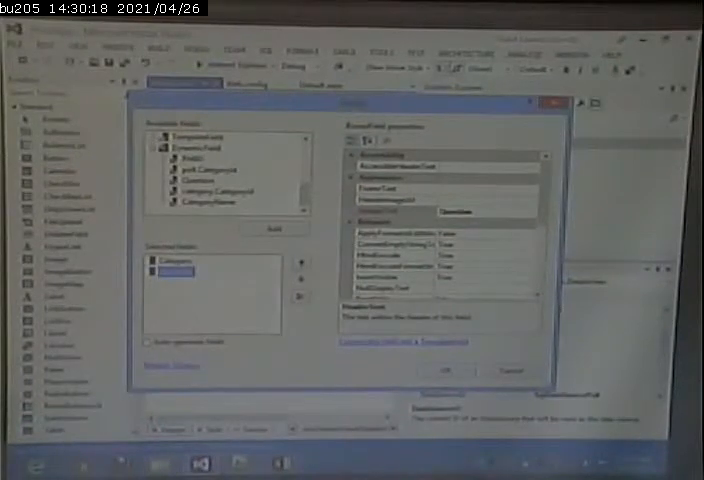
# Keep only the Category and Quantity fields and confirm the column list.
pyautogui.click(448, 370)
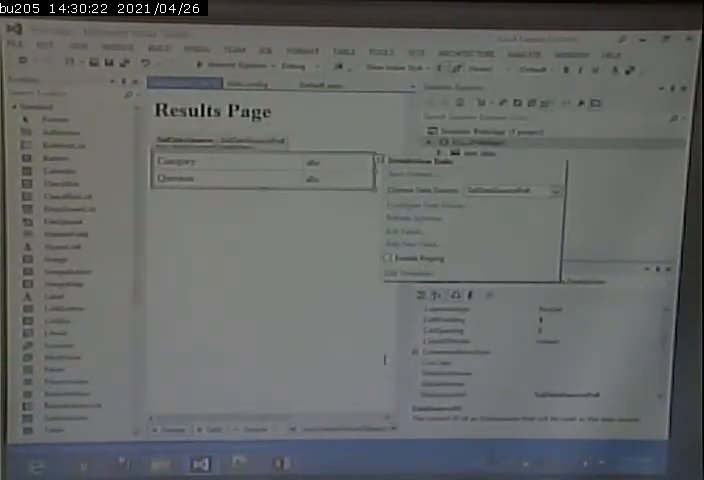